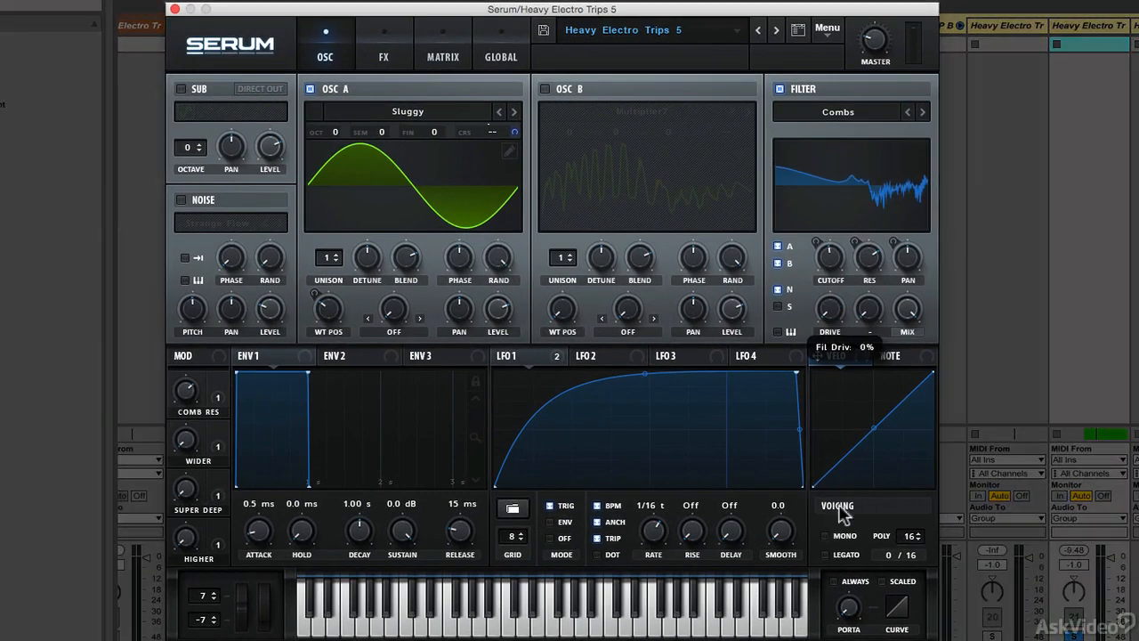
Step: Push the Filter Drive knob to about 80–85% for a grittier comb-filtered tone
left_click_drag(830, 306, 829, 306)
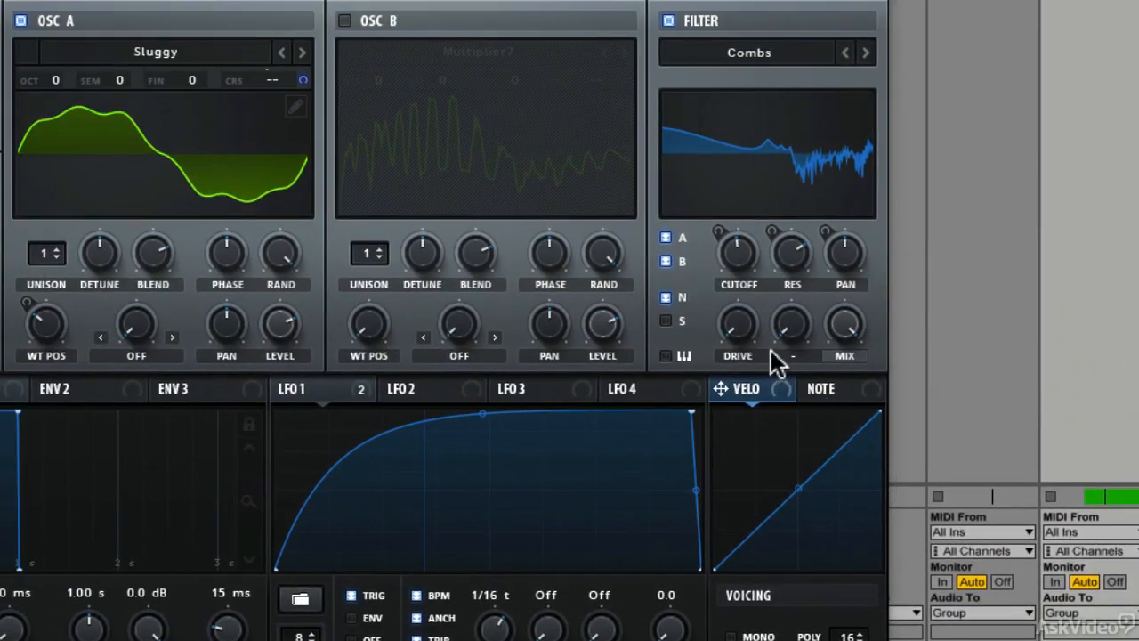
left_click_drag(737, 324, 737, 303)
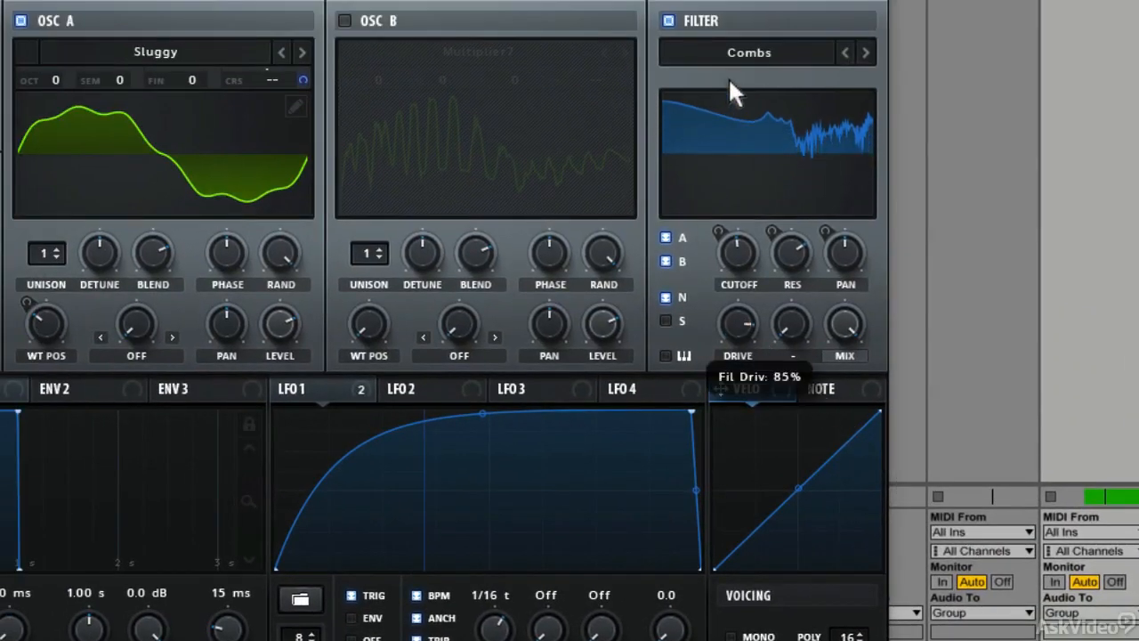
left_click_drag(737, 321, 737, 338)
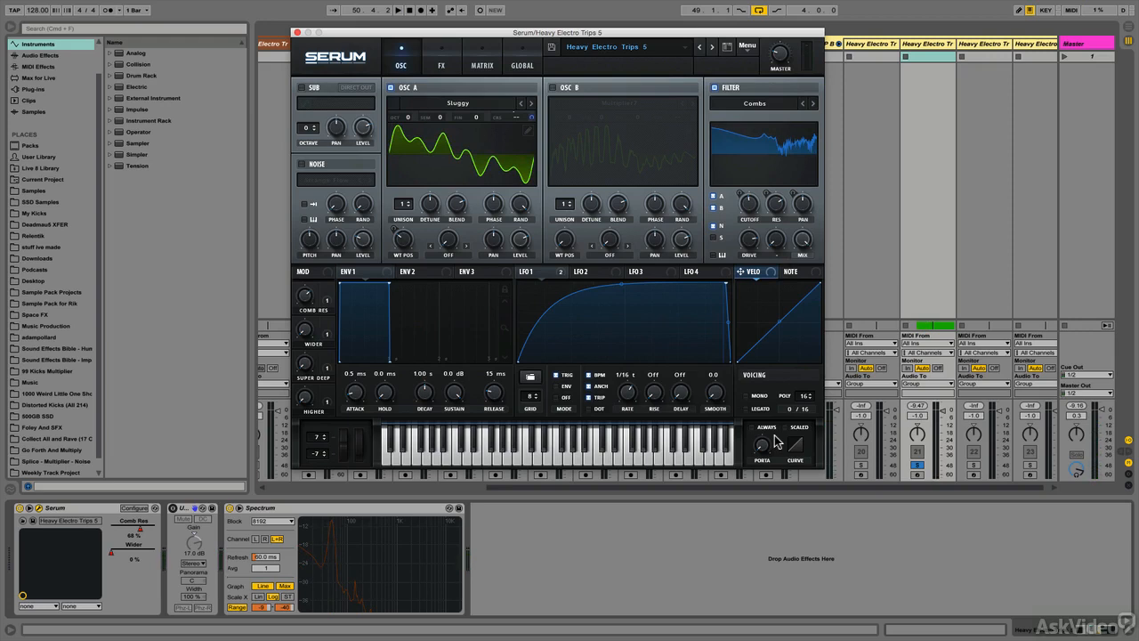
mouse_move(851, 516)
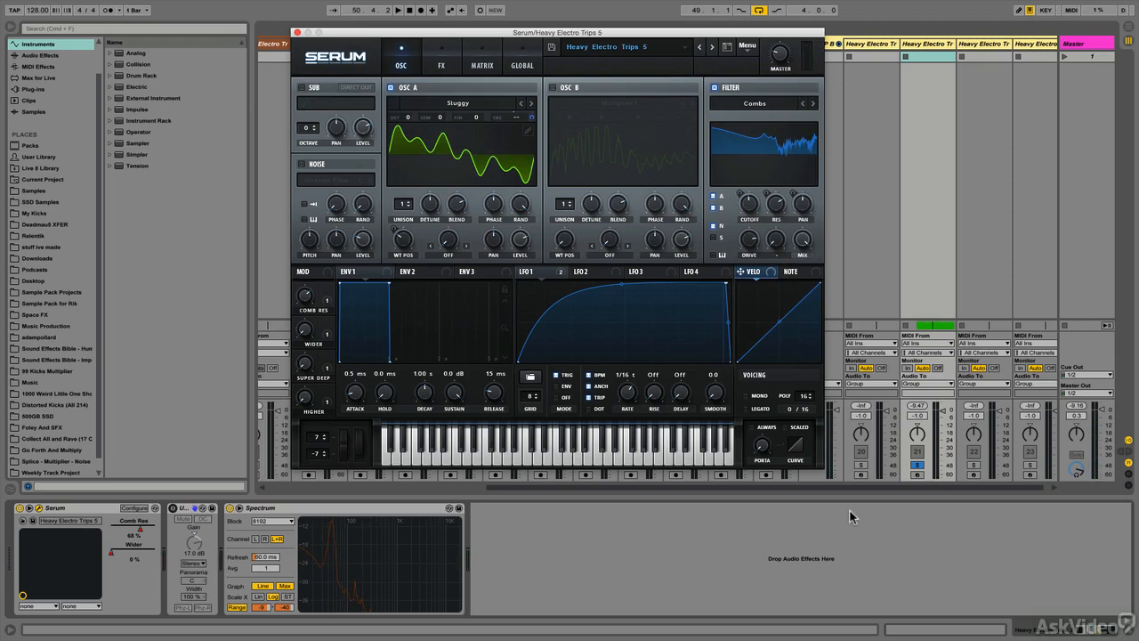